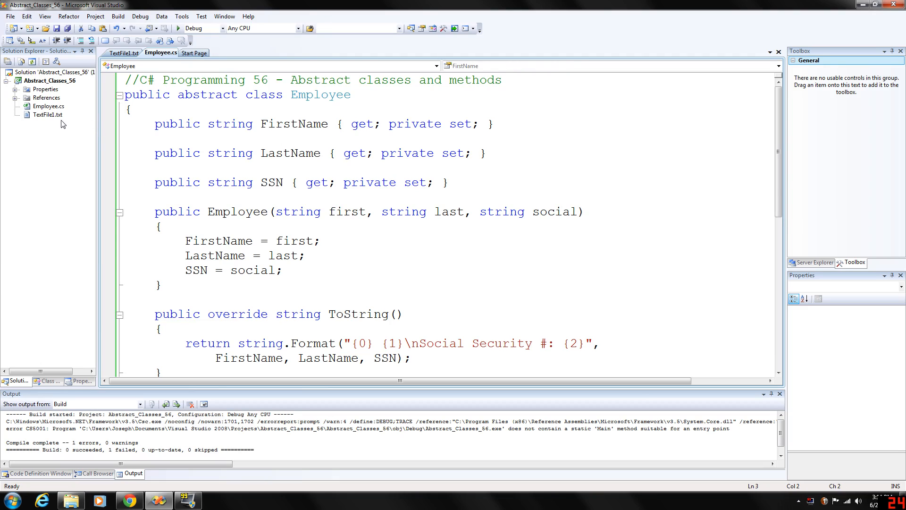
Step: Show TextFile1.txt with the Employee class hierarchy diagram in the editor
click(124, 53)
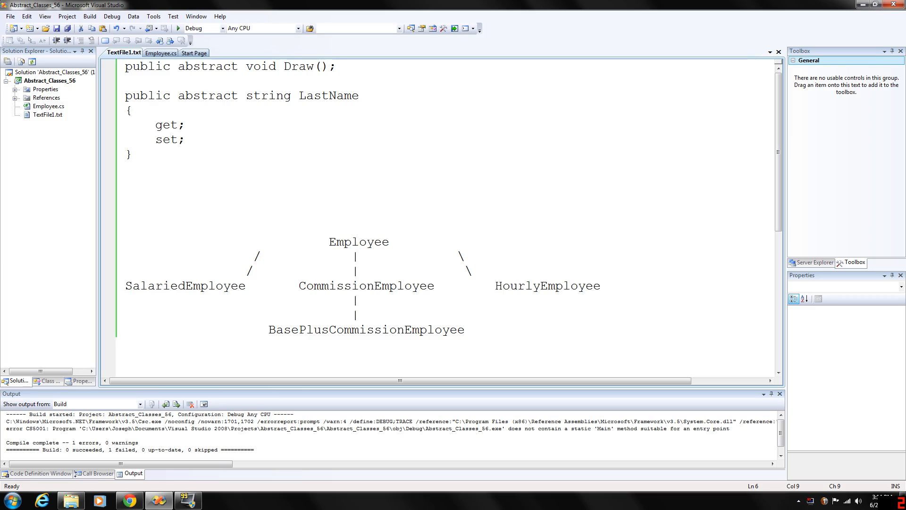
click(185, 140)
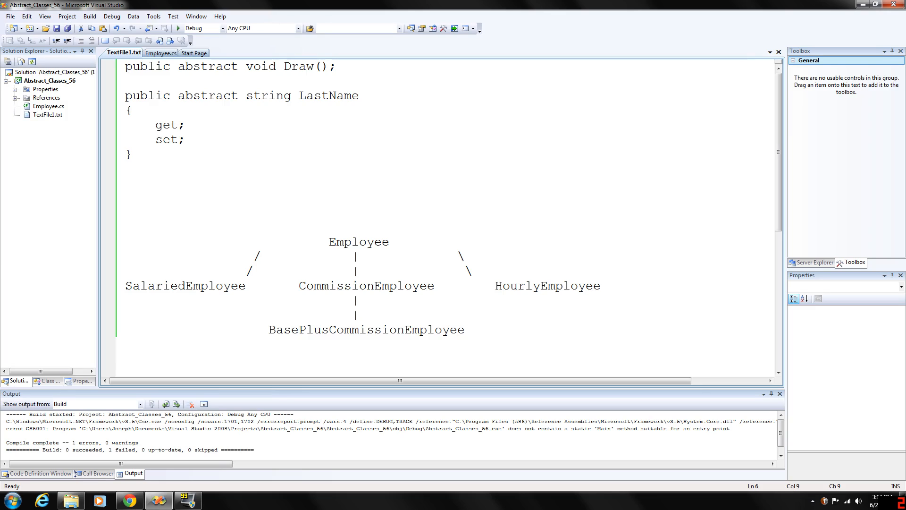
click(185, 140)
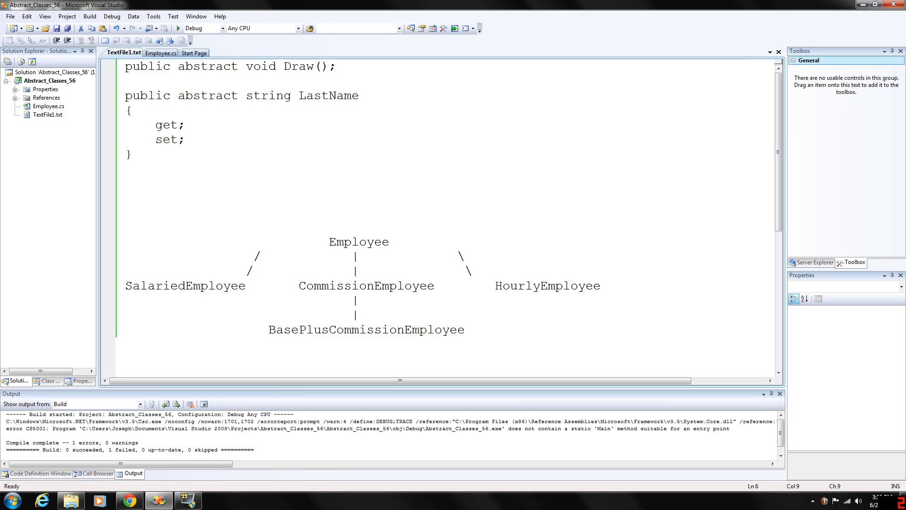
click(186, 140)
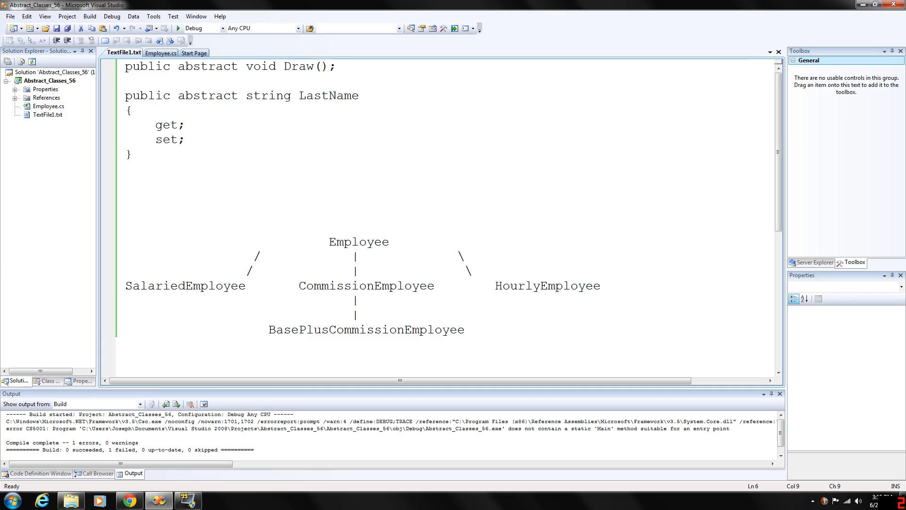
click(185, 140)
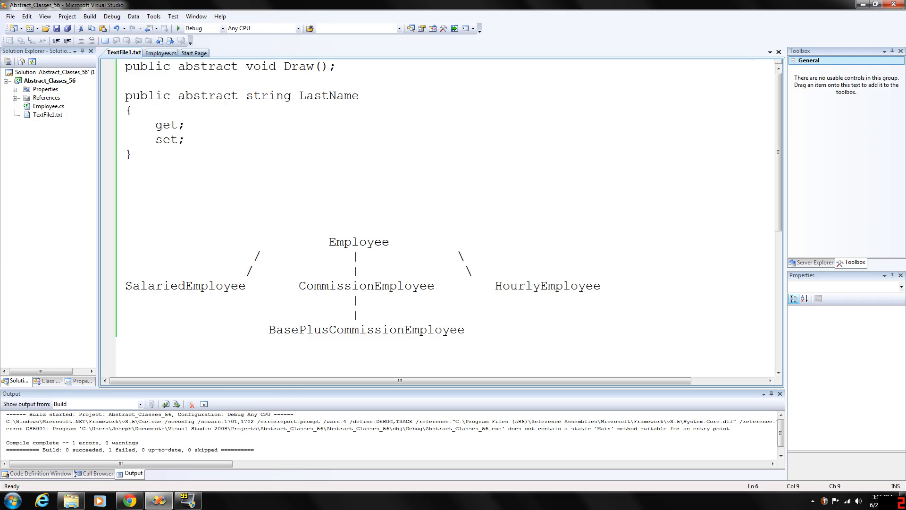
click(184, 140)
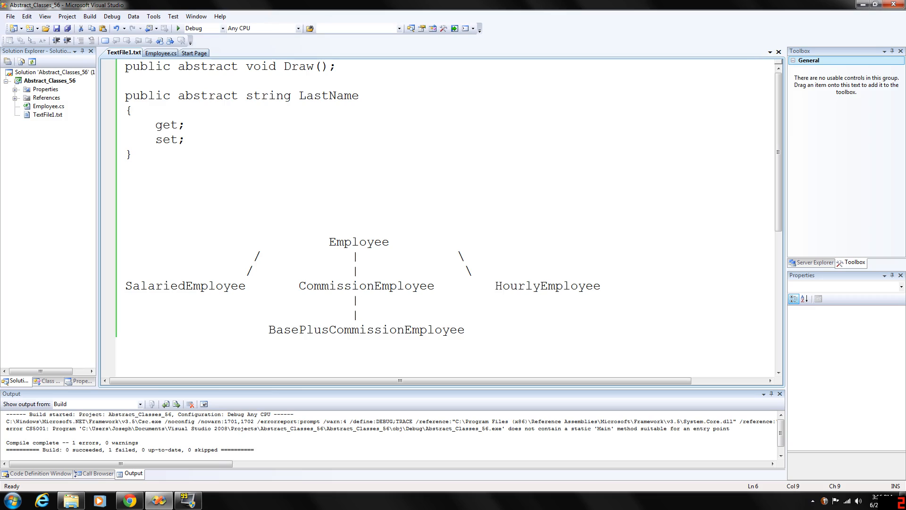
click(184, 139)
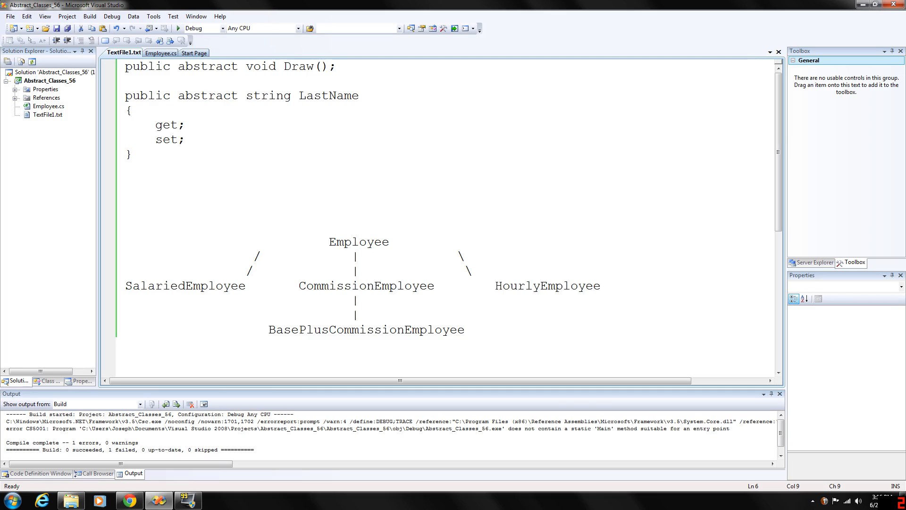
click(186, 140)
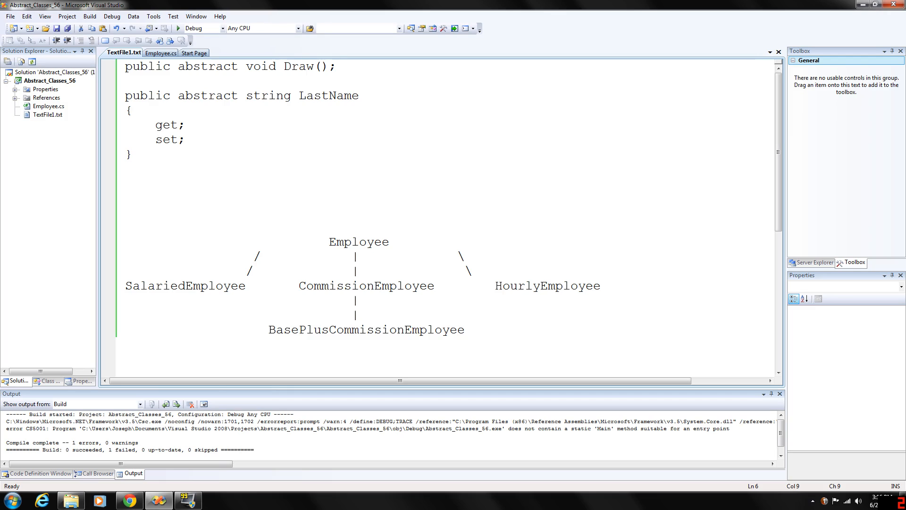
click(185, 140)
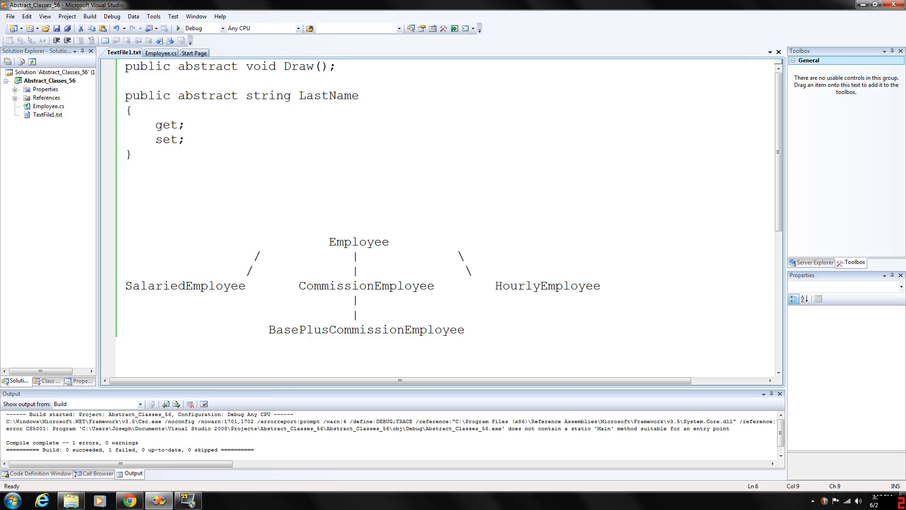
click(186, 140)
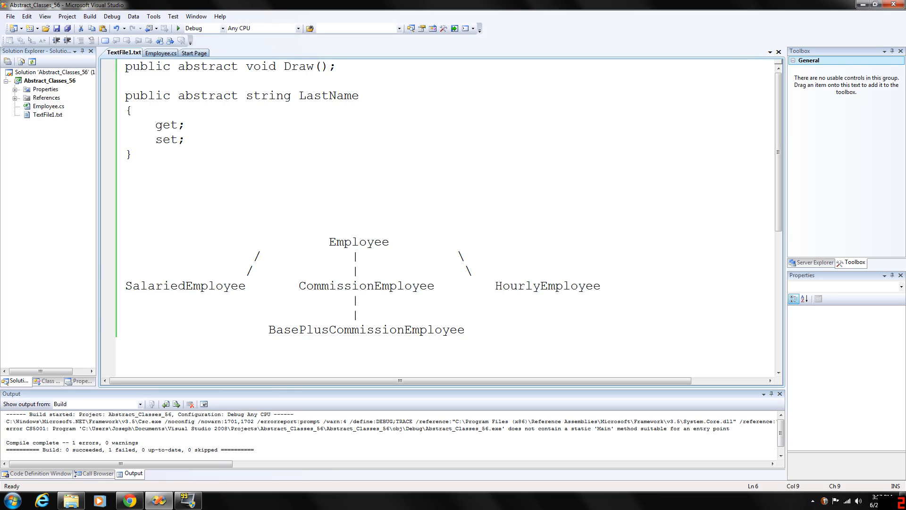
double_click(225, 67)
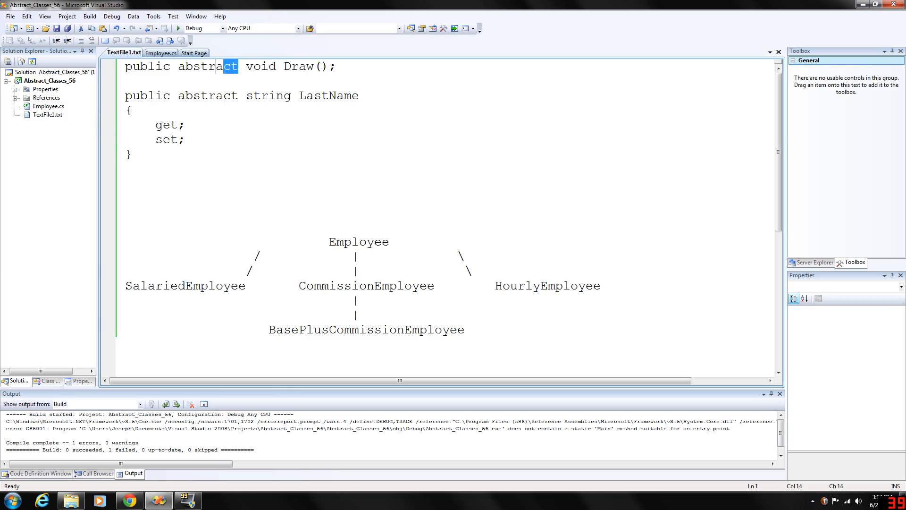
double_click(206, 66)
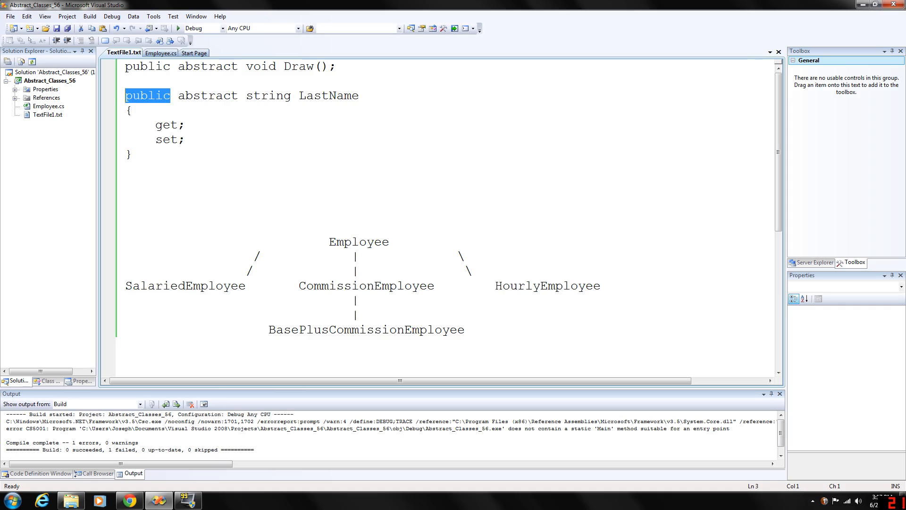
double_click(208, 95)
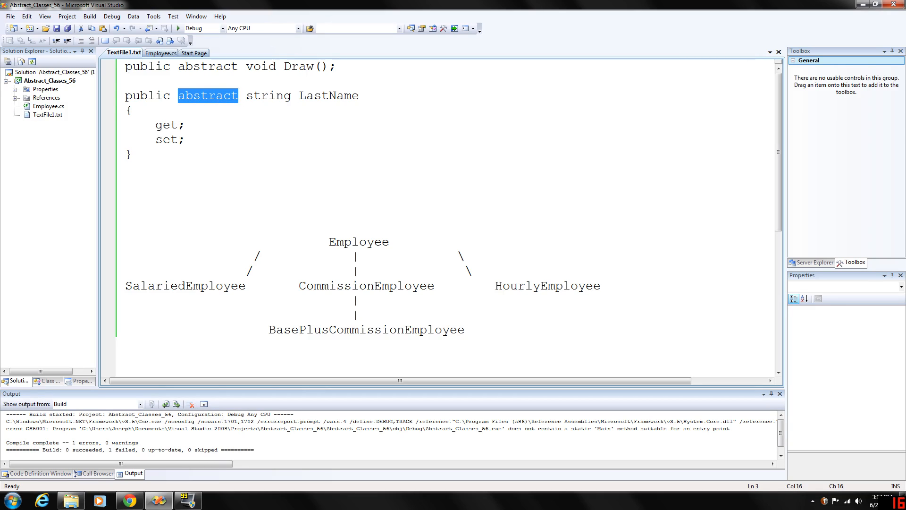
double_click(268, 95)
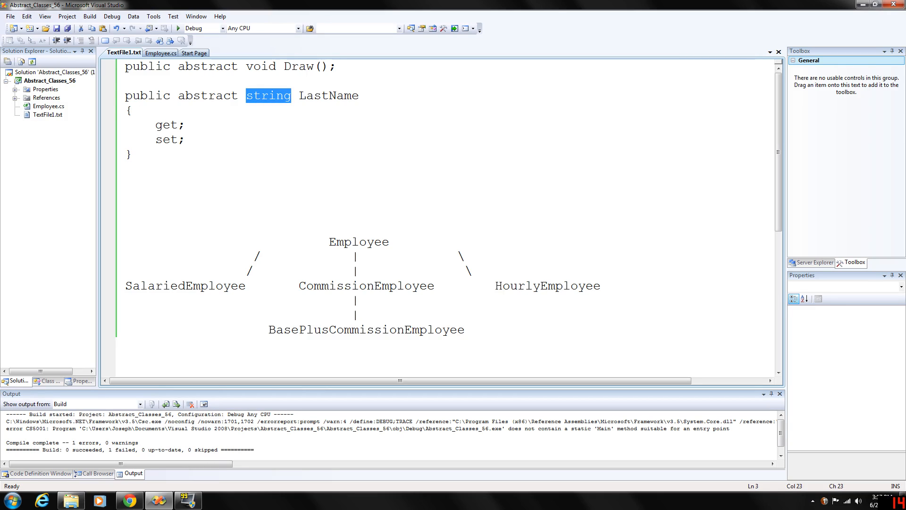
double_click(329, 95)
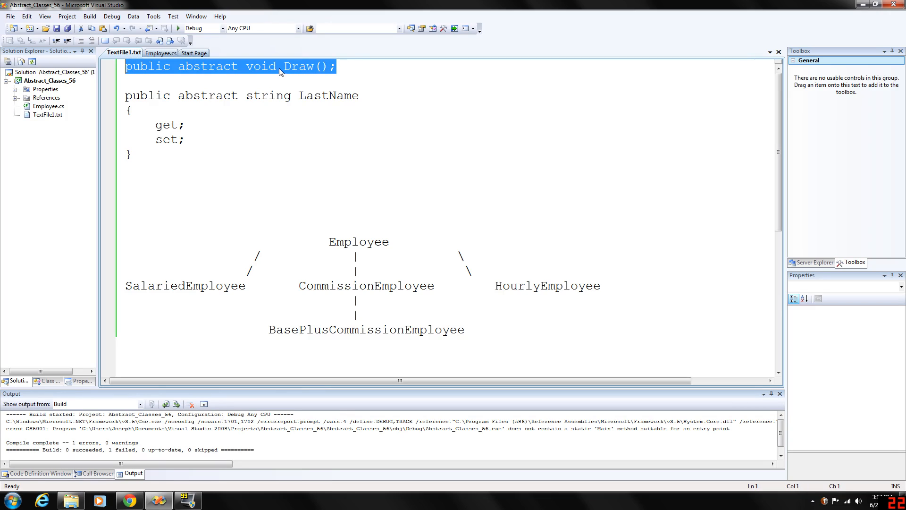
click(277, 67)
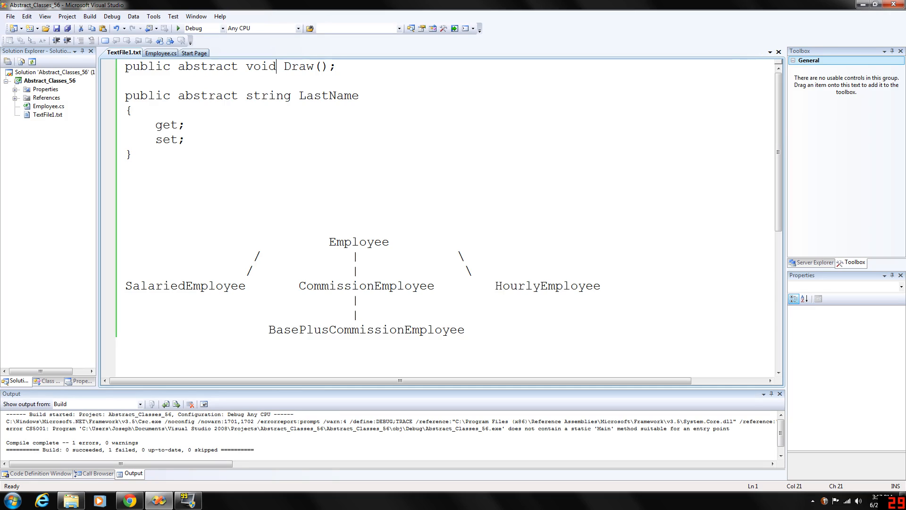
click(337, 66)
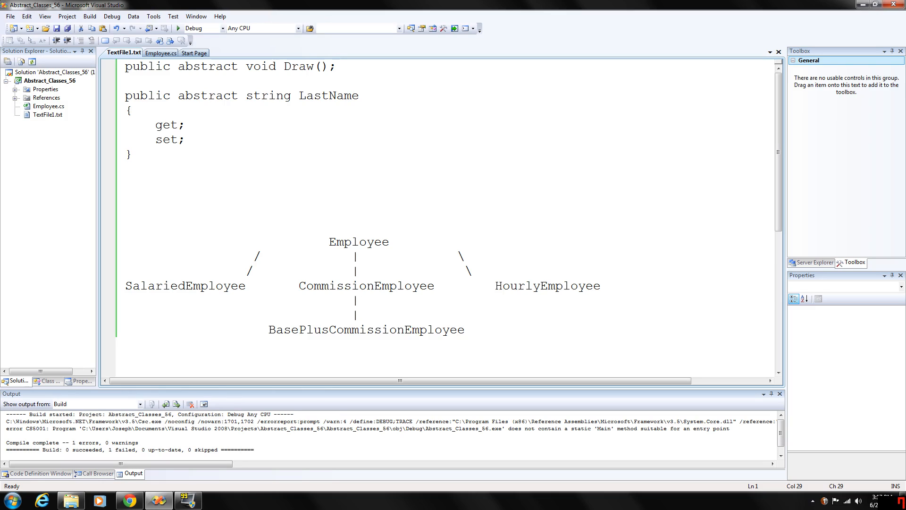
click(336, 66)
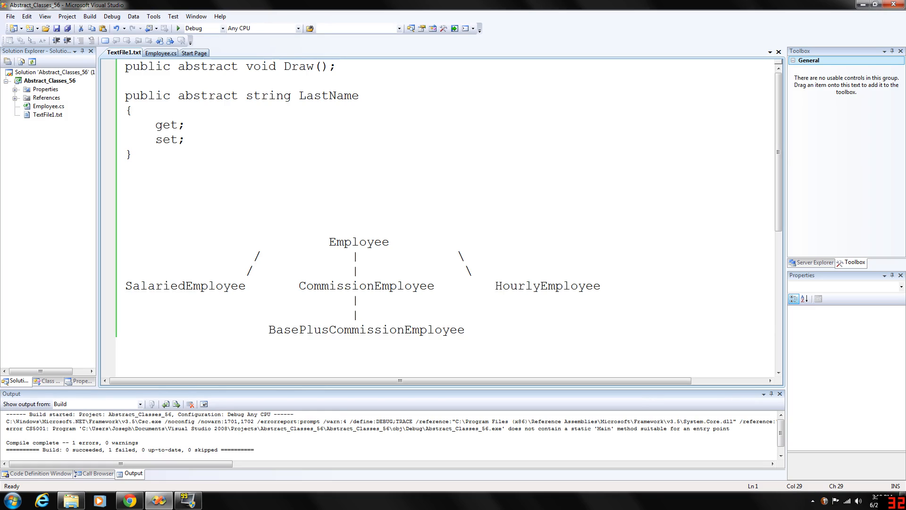
double_click(208, 66)
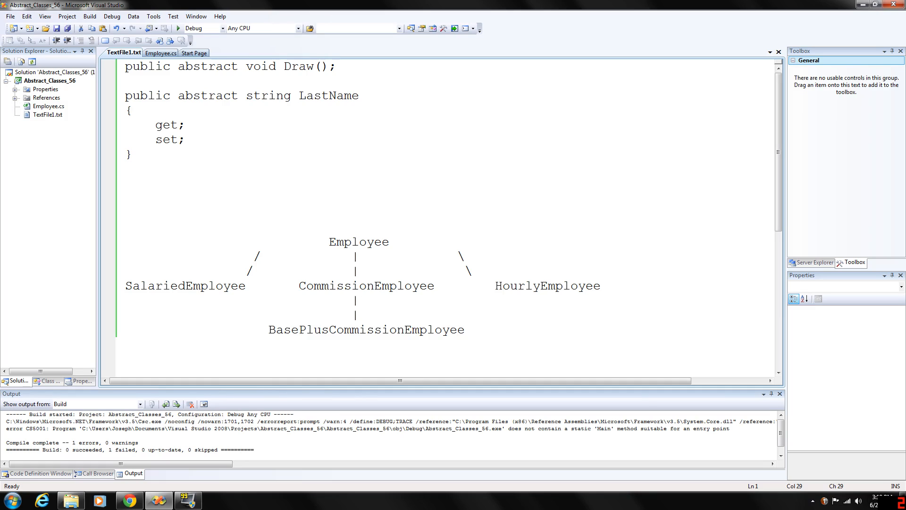
click(337, 66)
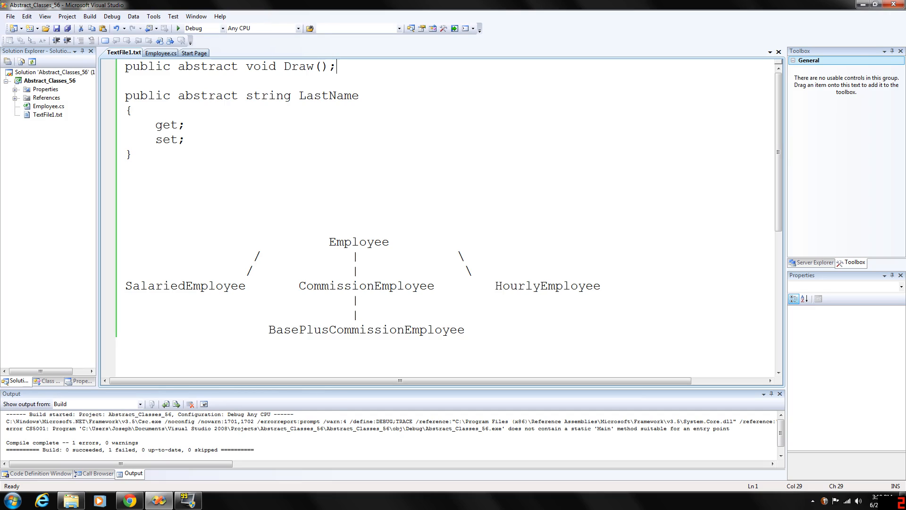
Step: Highlight the abstract string LastName { get; set; } property declaration, then deselect it
drag(337, 66, 129, 154)
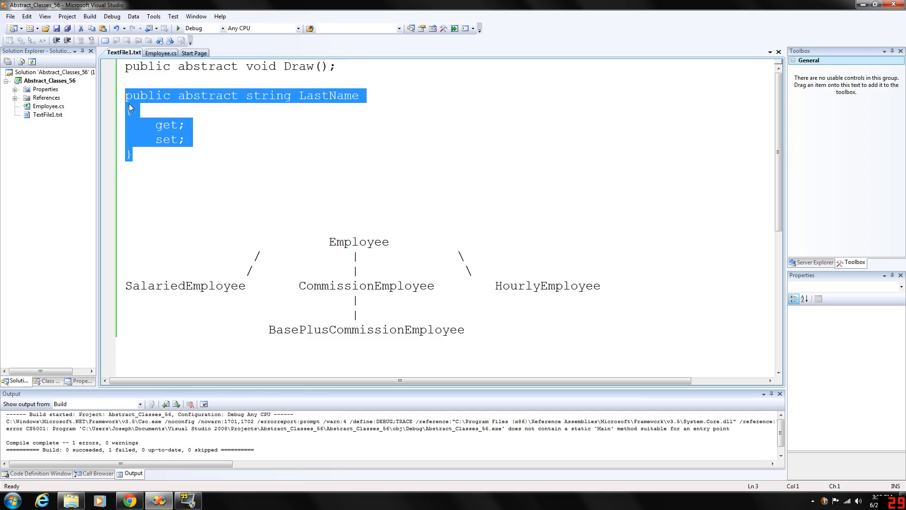
mouse_move(405, 109)
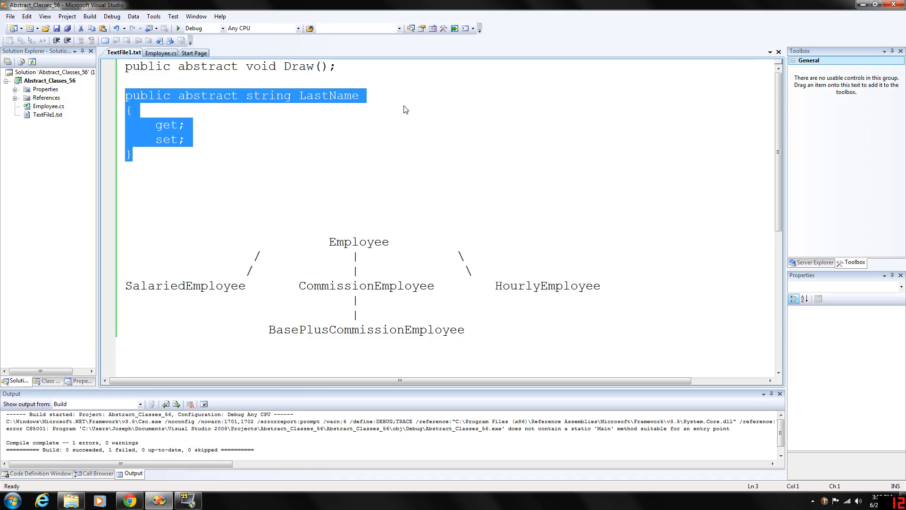
mouse_move(406, 114)
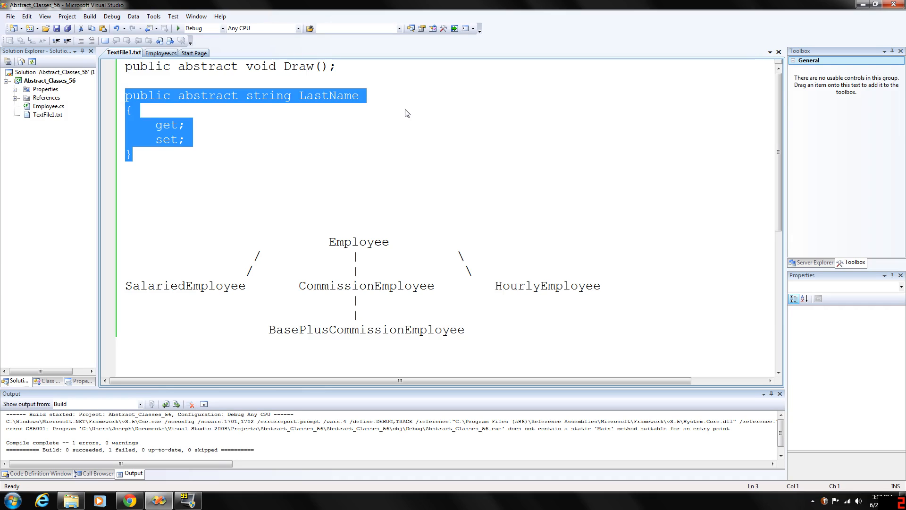
mouse_move(373, 108)
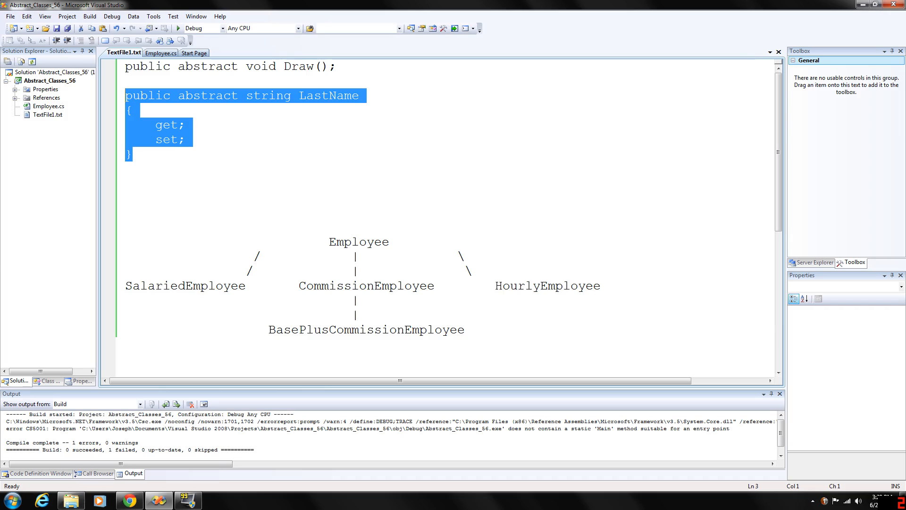
click(125, 198)
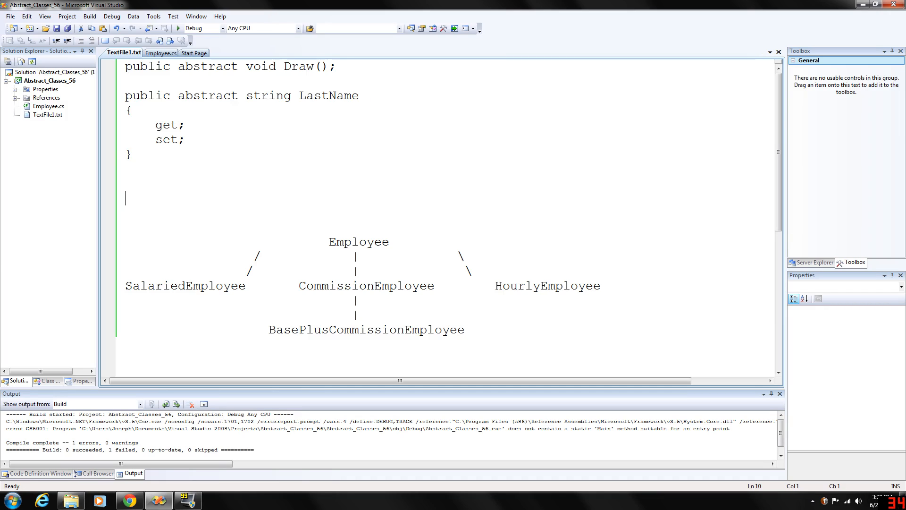
Step: Highlight Employee, BasePlusCommissionEmployee and CommissionEmployee in the hierarchy diagram
scroll(down, 3)
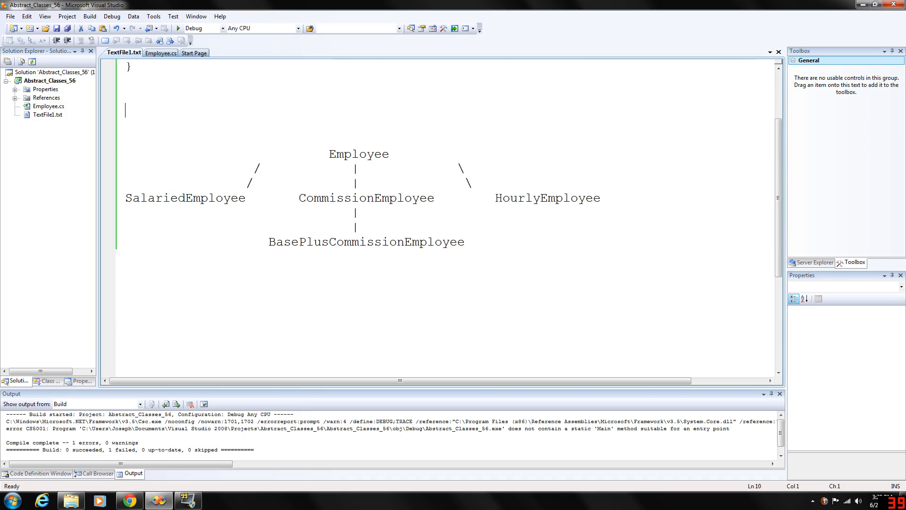
double_click(359, 154)
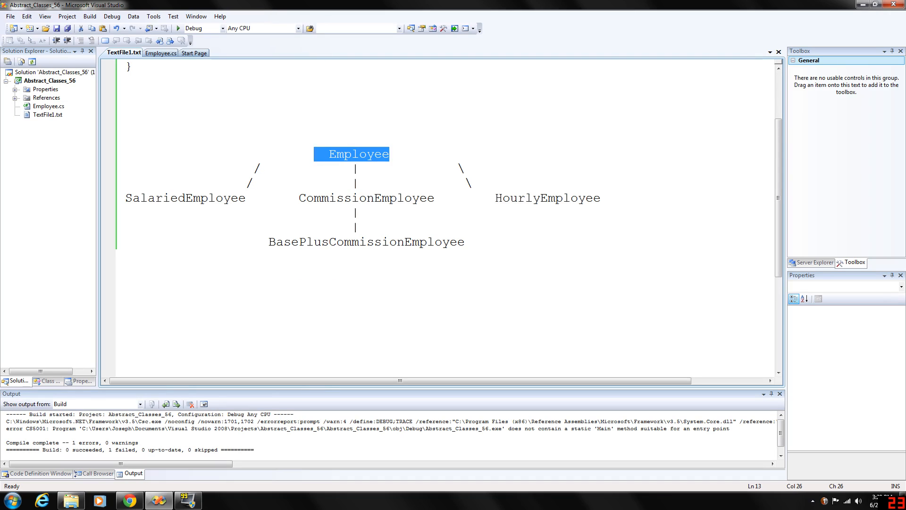
double_click(434, 242)
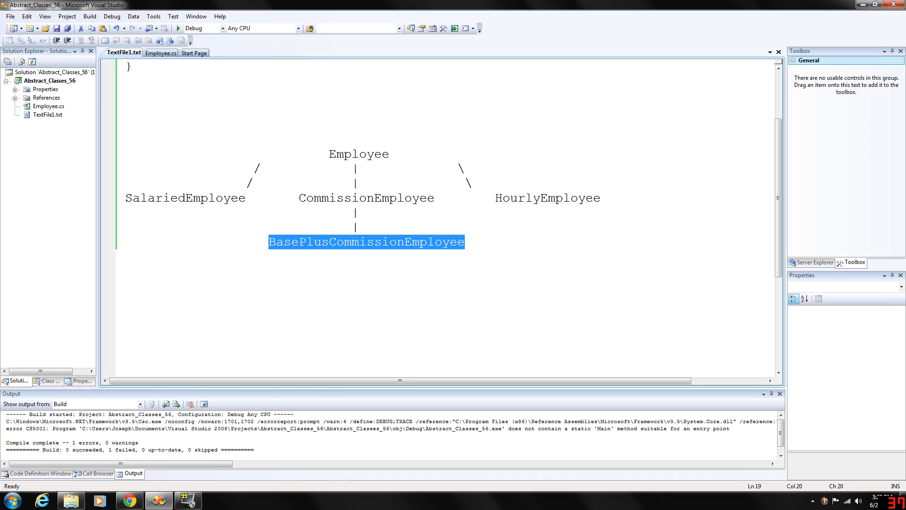
click(464, 242)
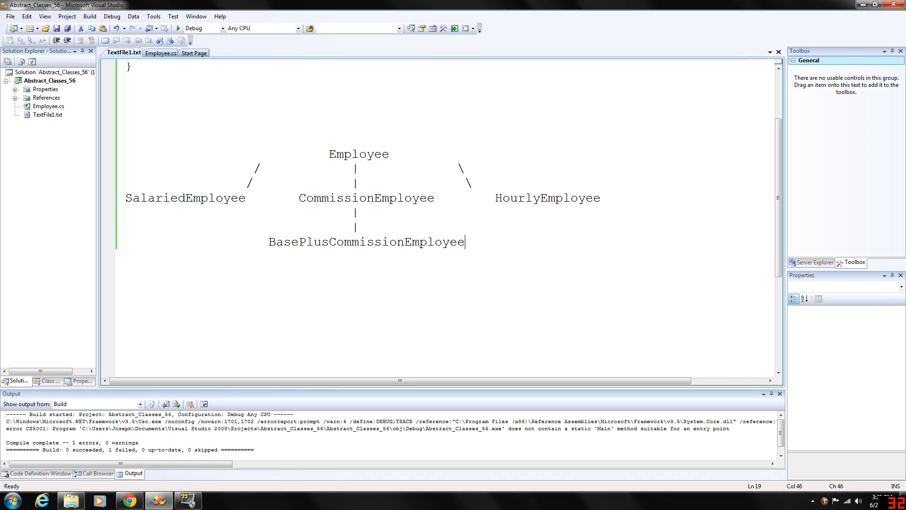
double_click(366, 197)
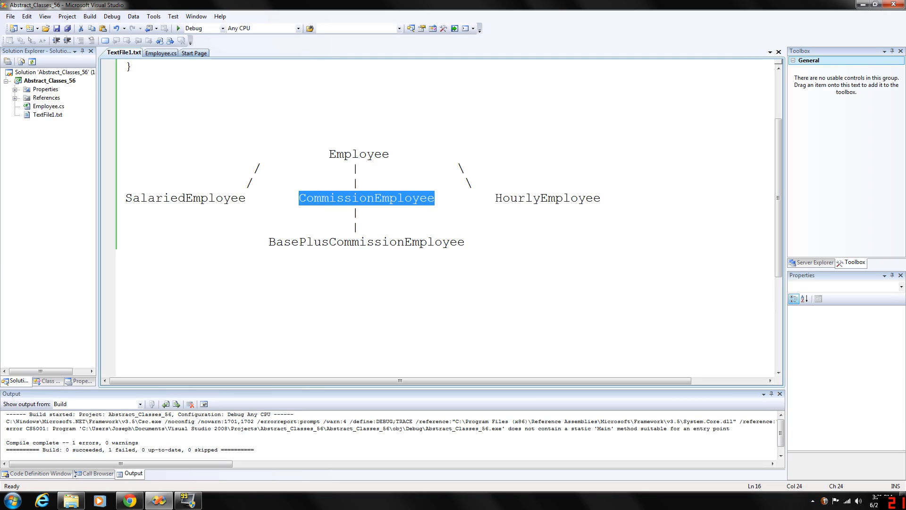
Step: Highlight the Employee base class and SalariedEmployee, then return to the Employee.cs code
double_click(379, 154)
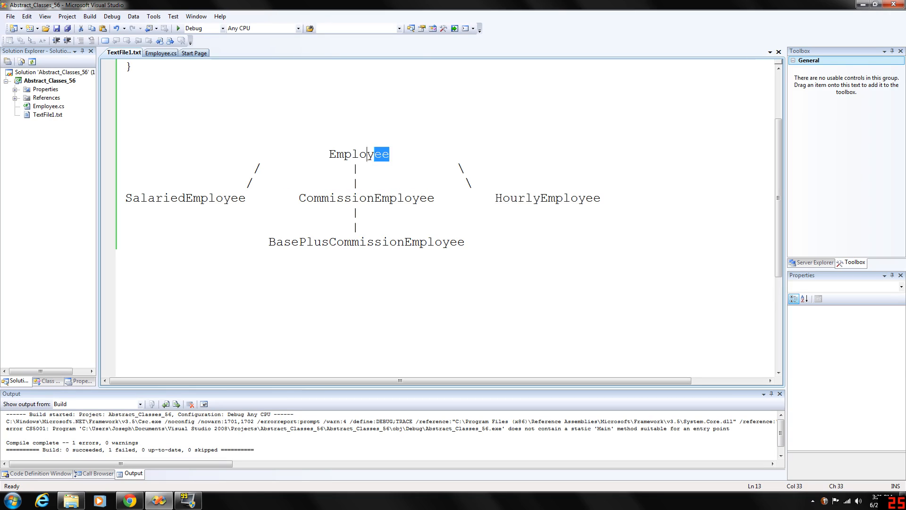
double_click(359, 154)
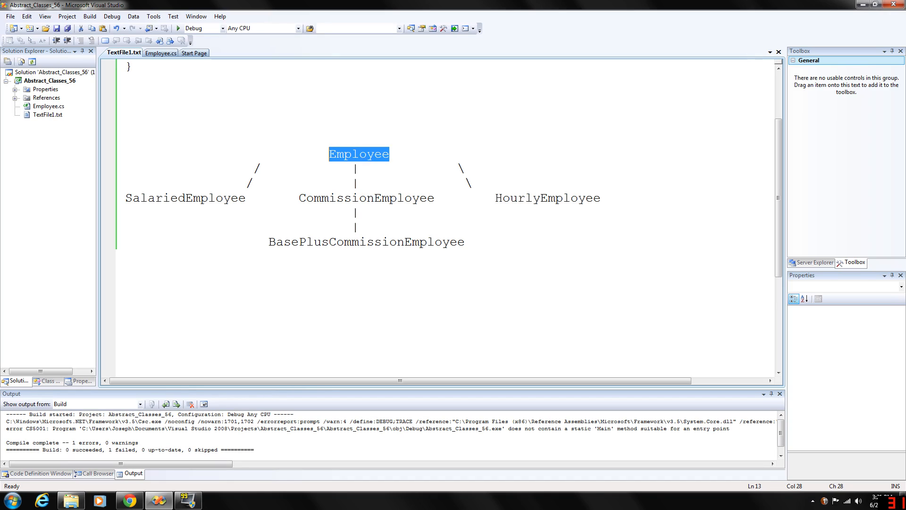
double_click(186, 197)
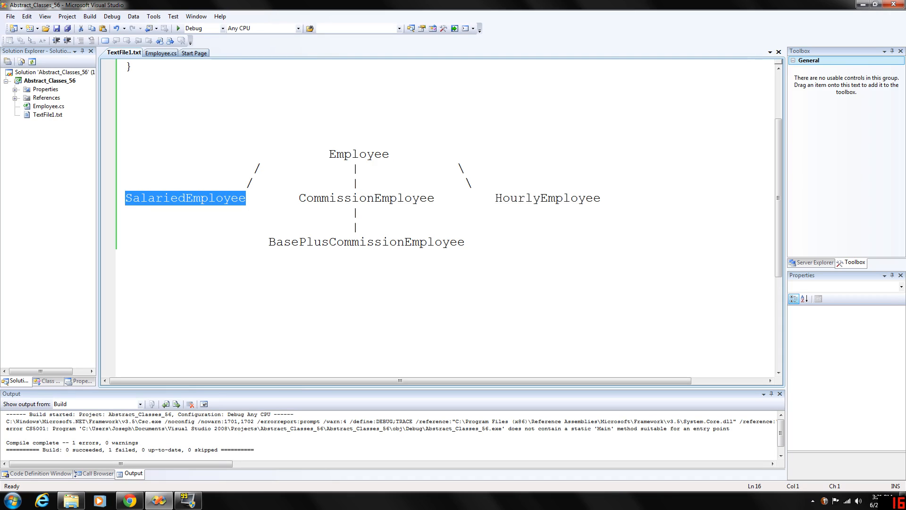
double_click(513, 198)
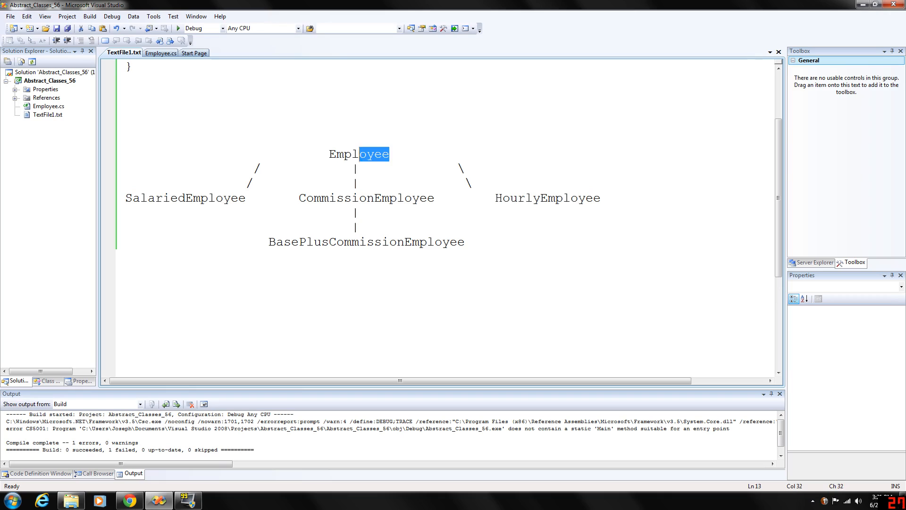
double_click(358, 154)
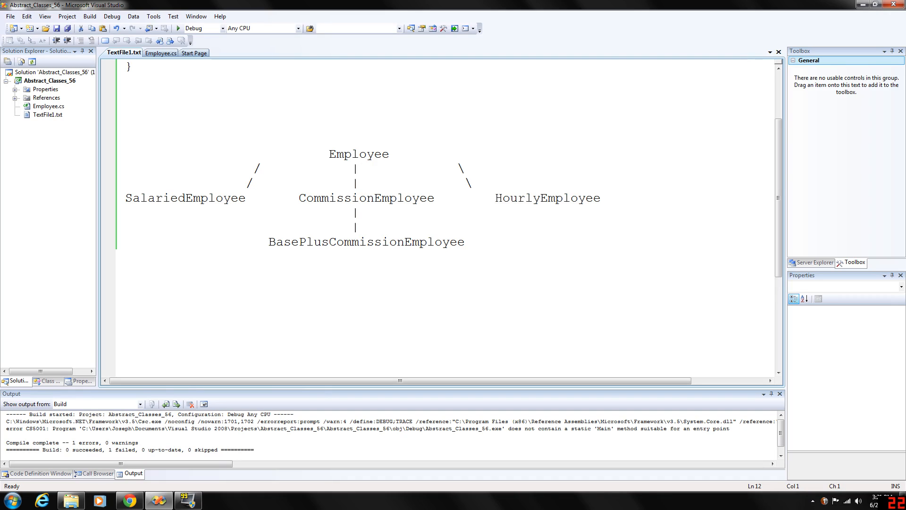
click(161, 53)
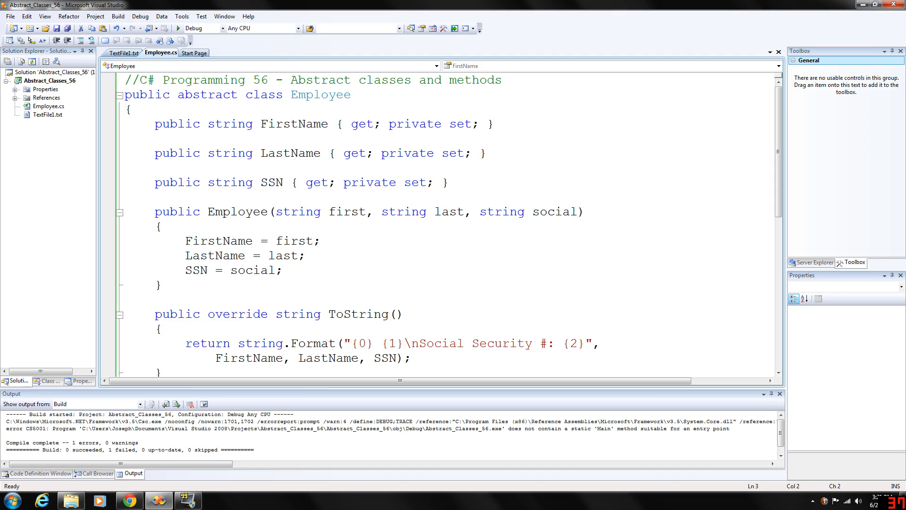
click(132, 109)
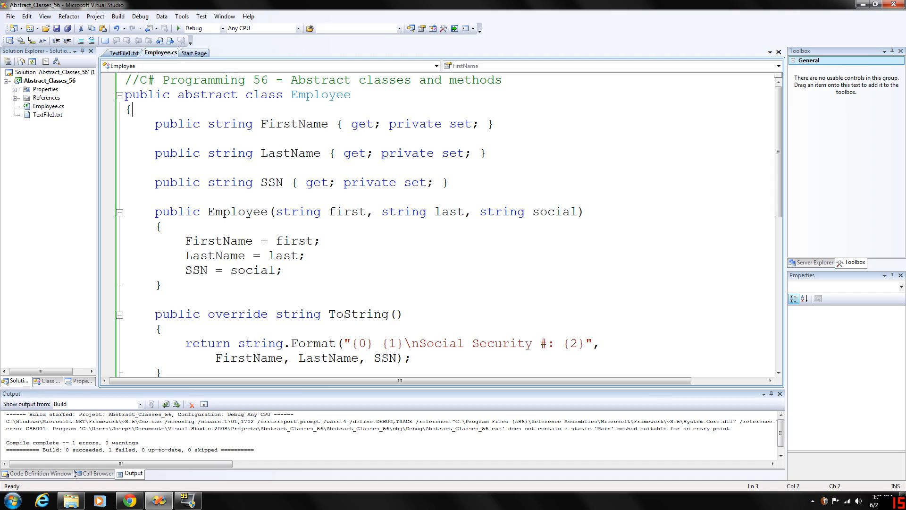
click(124, 53)
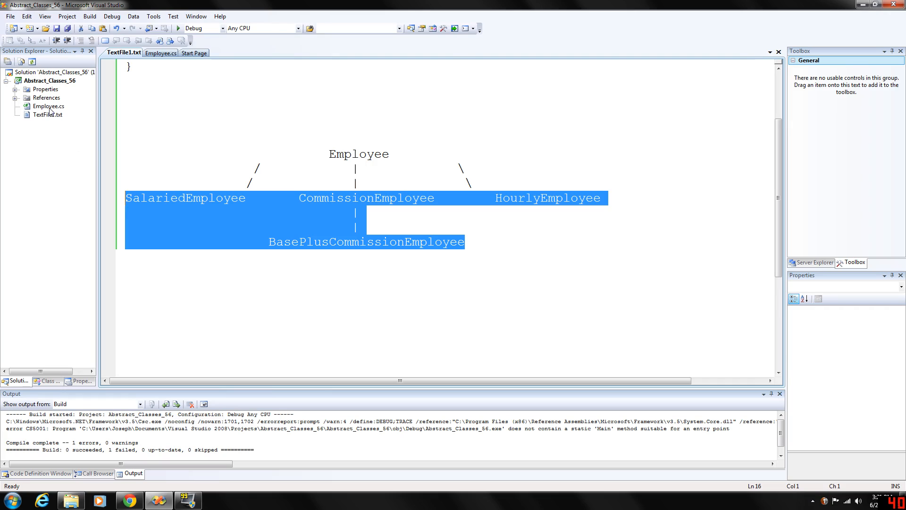
click(160, 53)
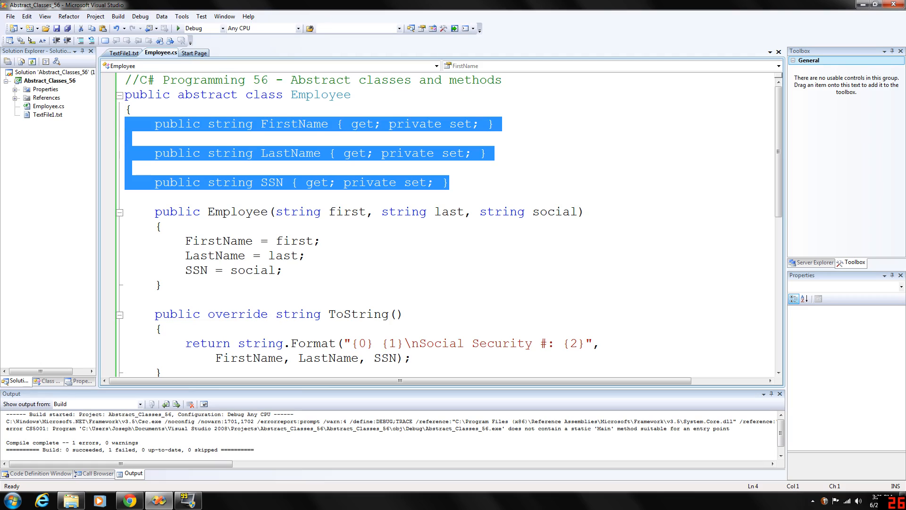
click(154, 197)
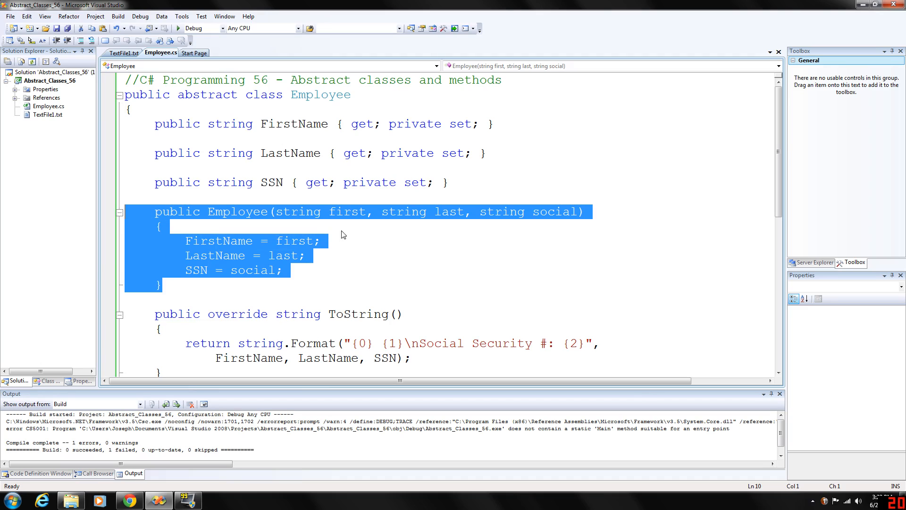
scroll(down, 3)
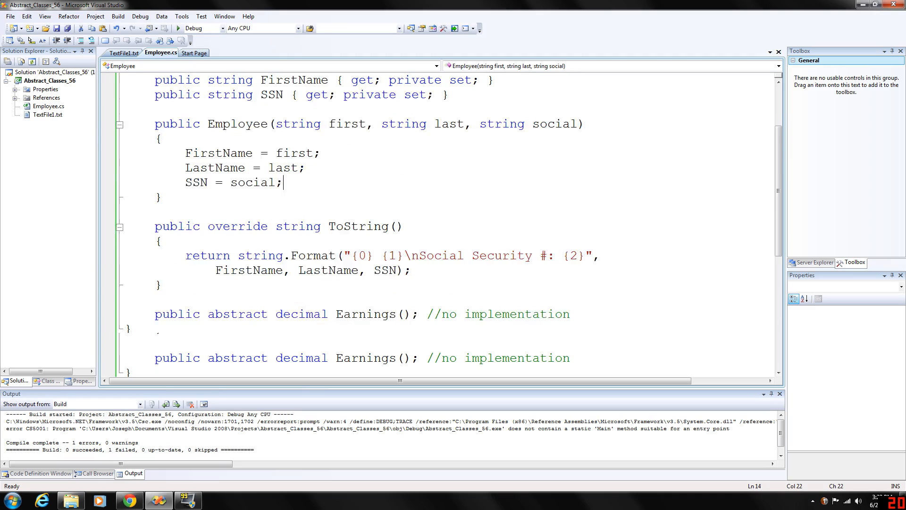
scroll(down, 3)
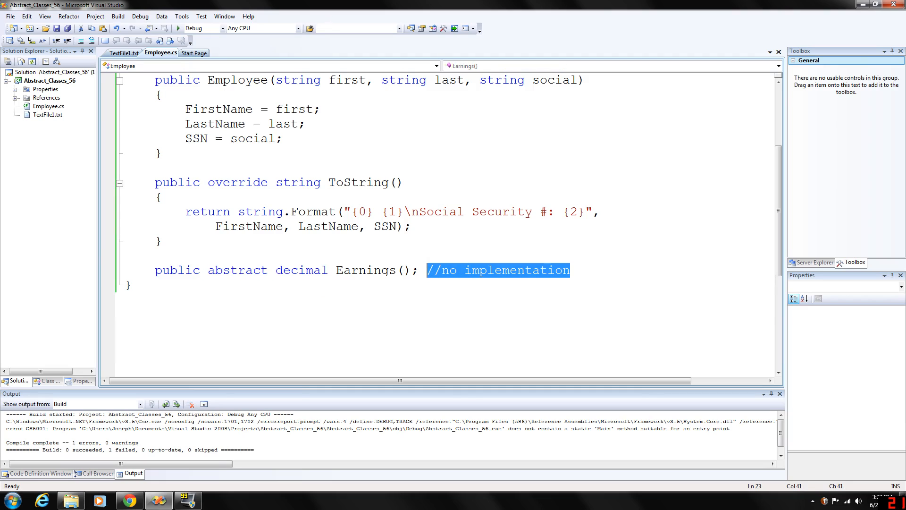
Step: Review the Earnings lines in Employee.cs, then return to TextFile1.txt with the hierarchy diagram
click(571, 270)
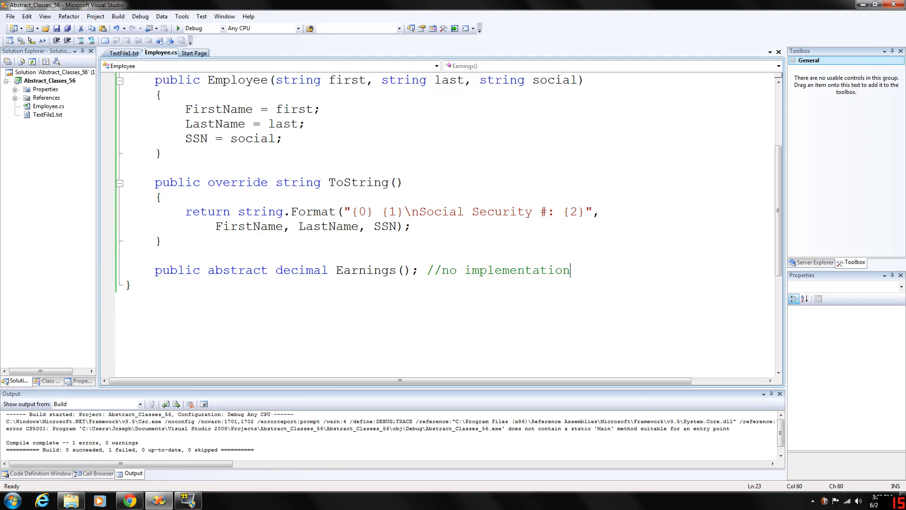
scroll(up, 3)
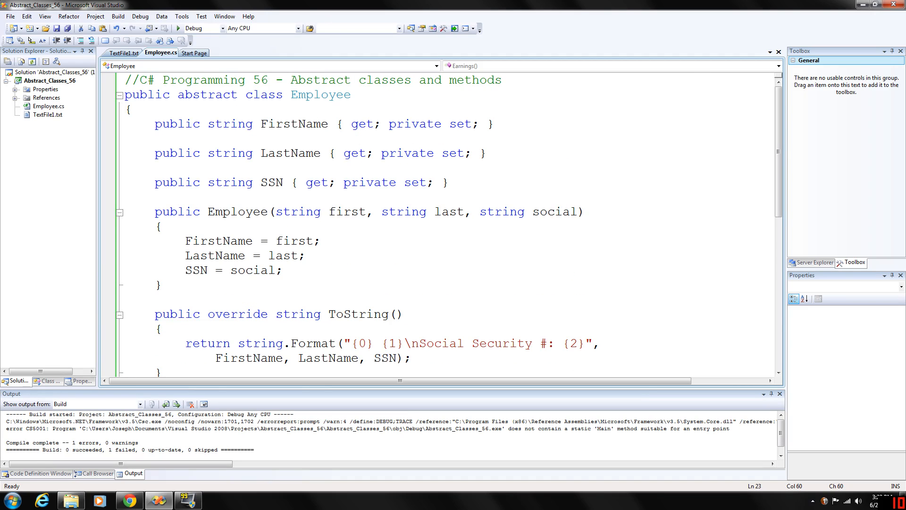
scroll(down, 3)
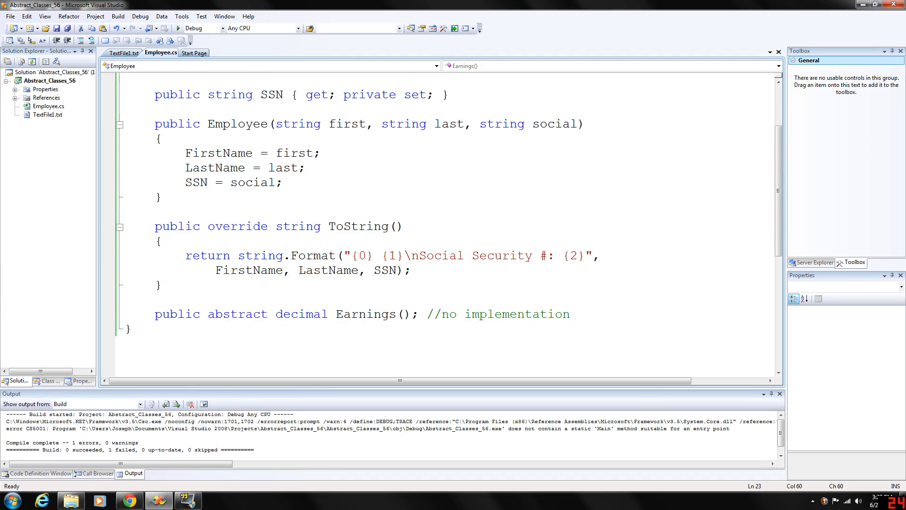
click(569, 314)
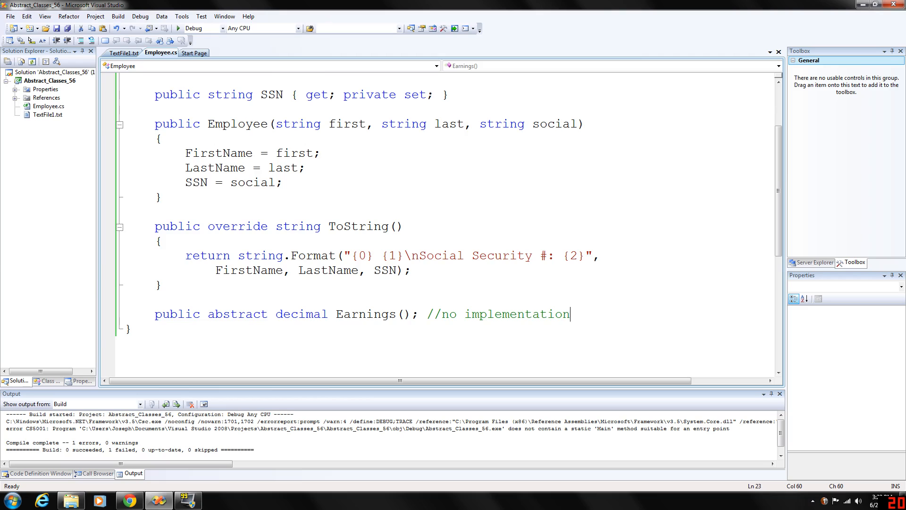
scroll(up, 3)
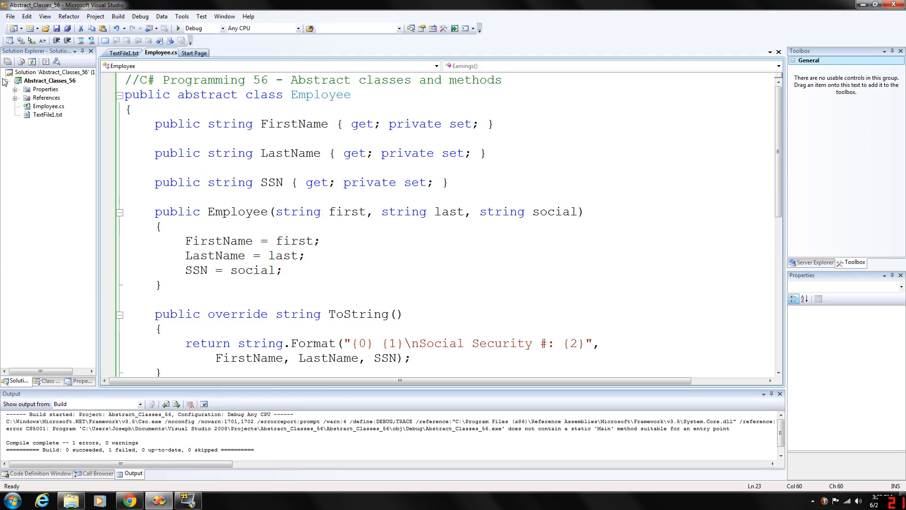
click(123, 53)
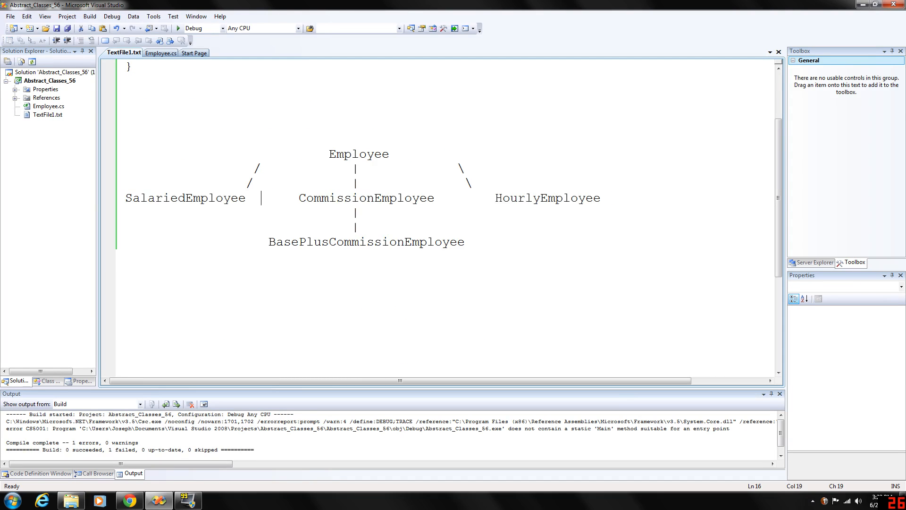
Step: Highlight HourlyEmployee and BasePlusCommissionEmployee in the diagram, then return to Employee.cs
double_click(544, 197)
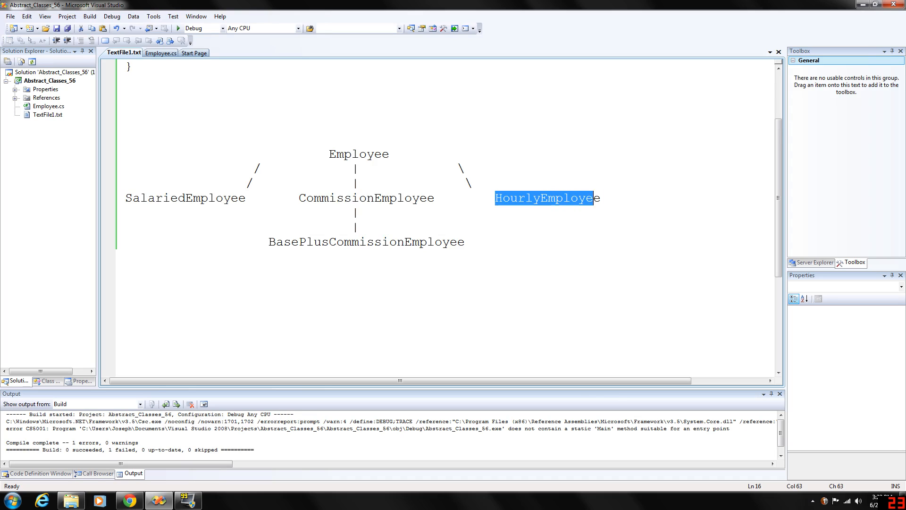
double_click(366, 197)
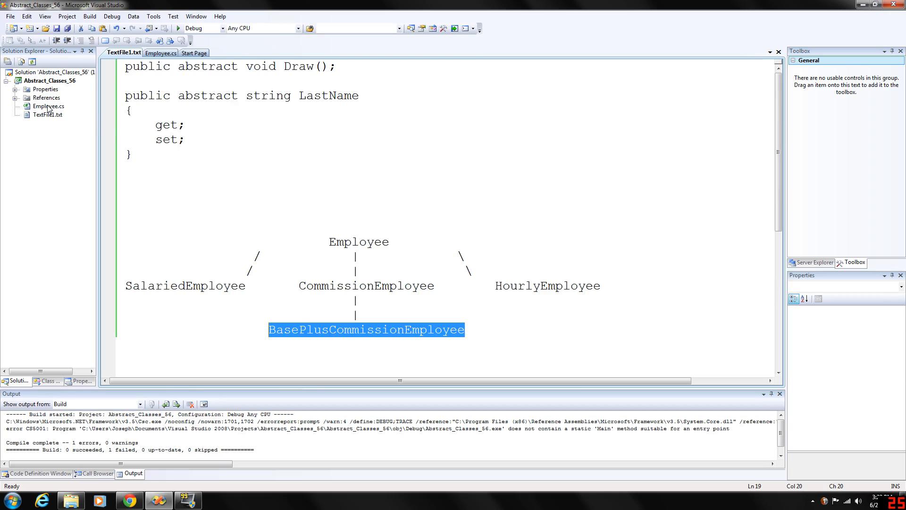
click(161, 53)
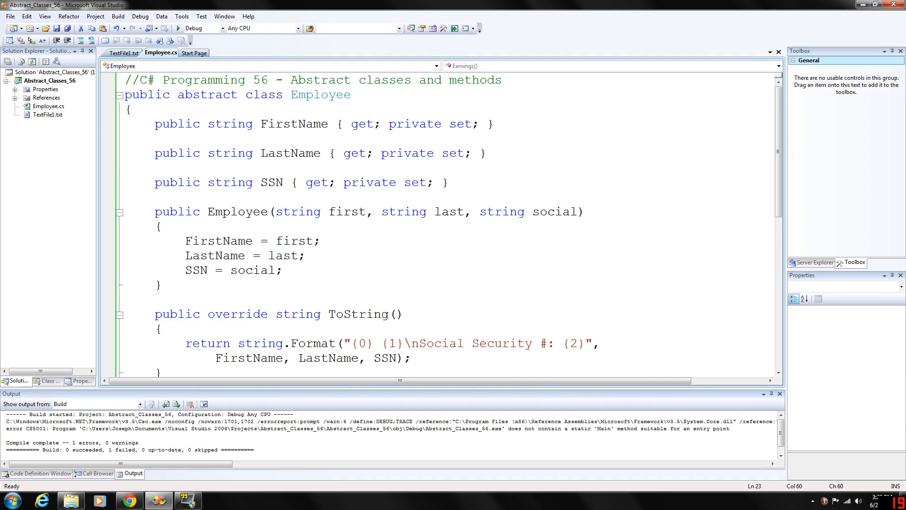